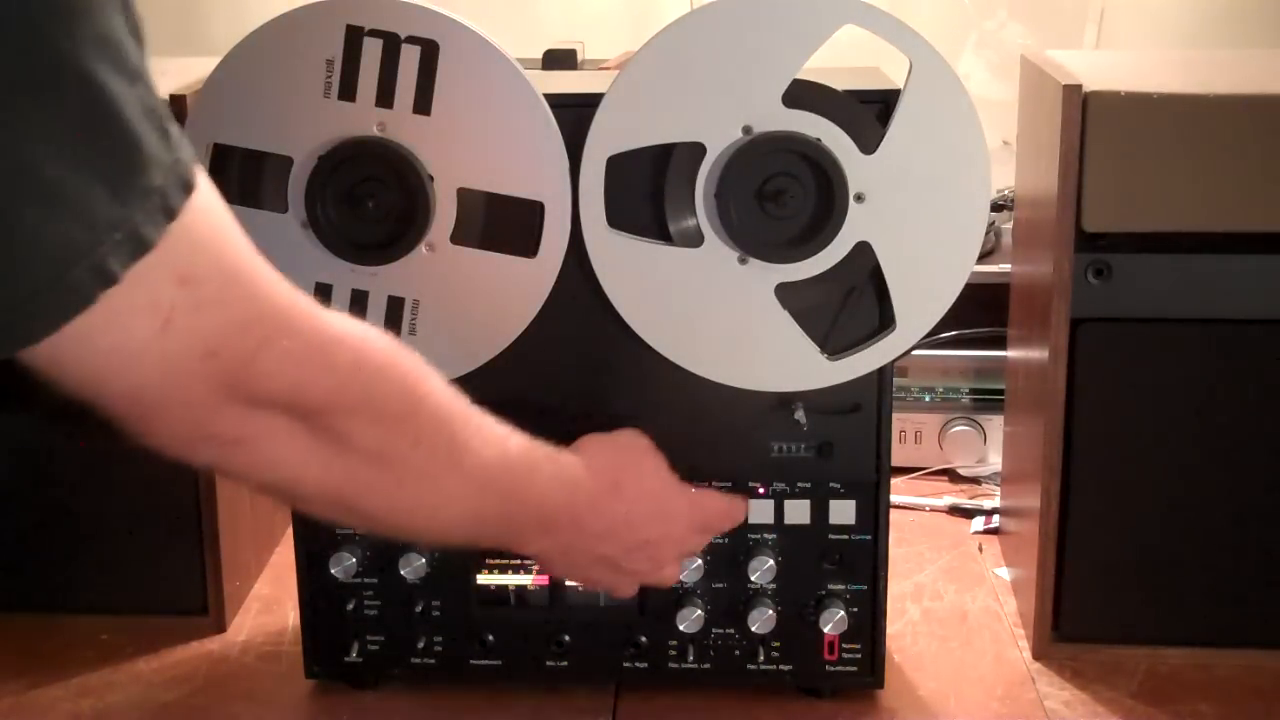
click(760, 490)
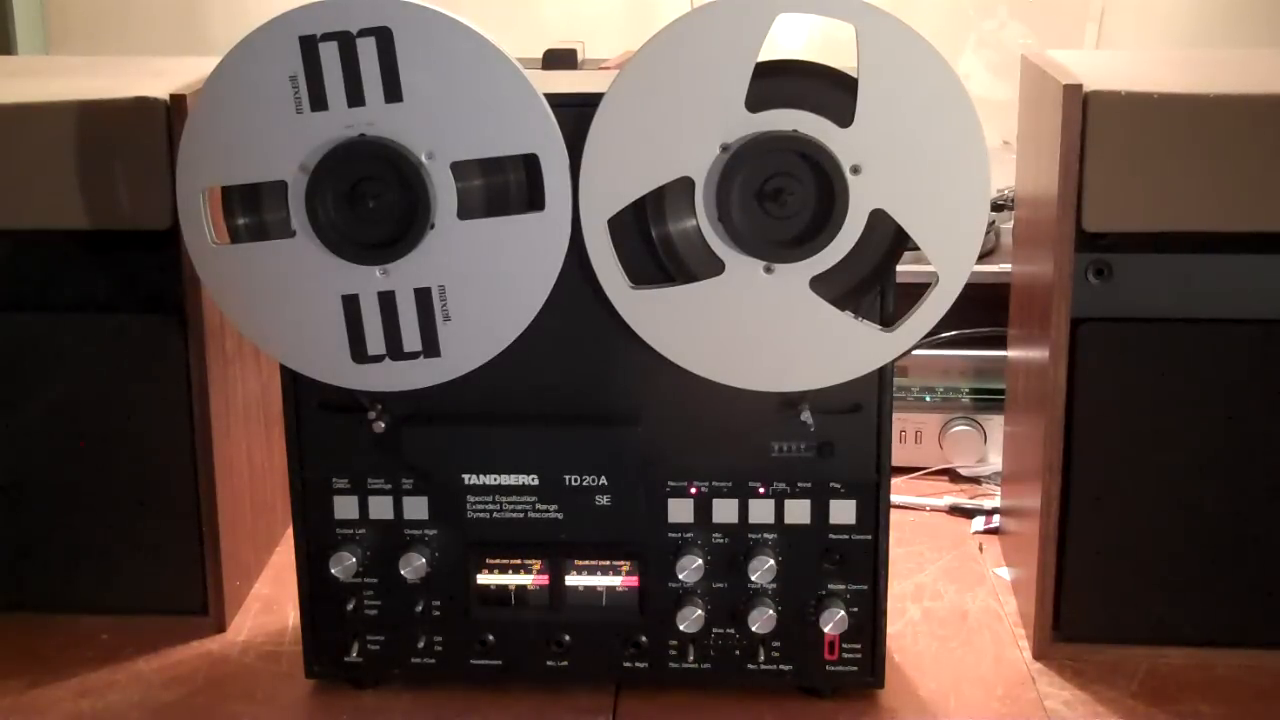
click(370, 515)
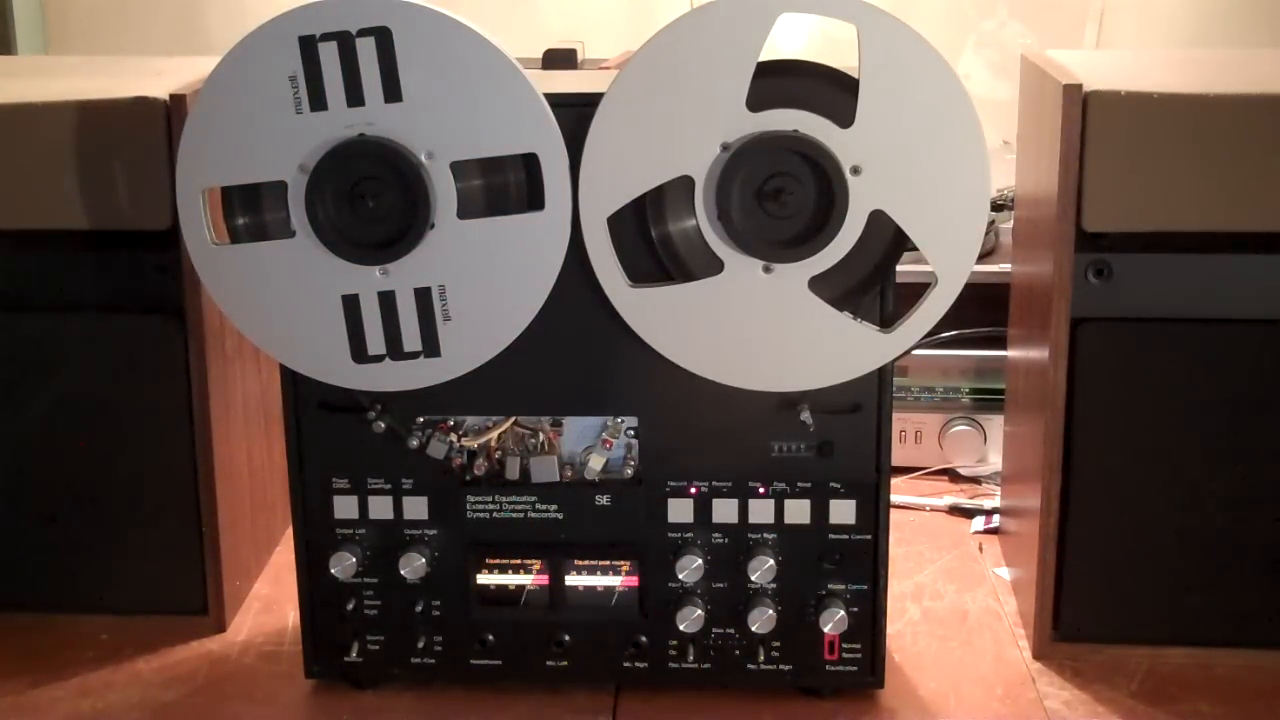
click(650, 500)
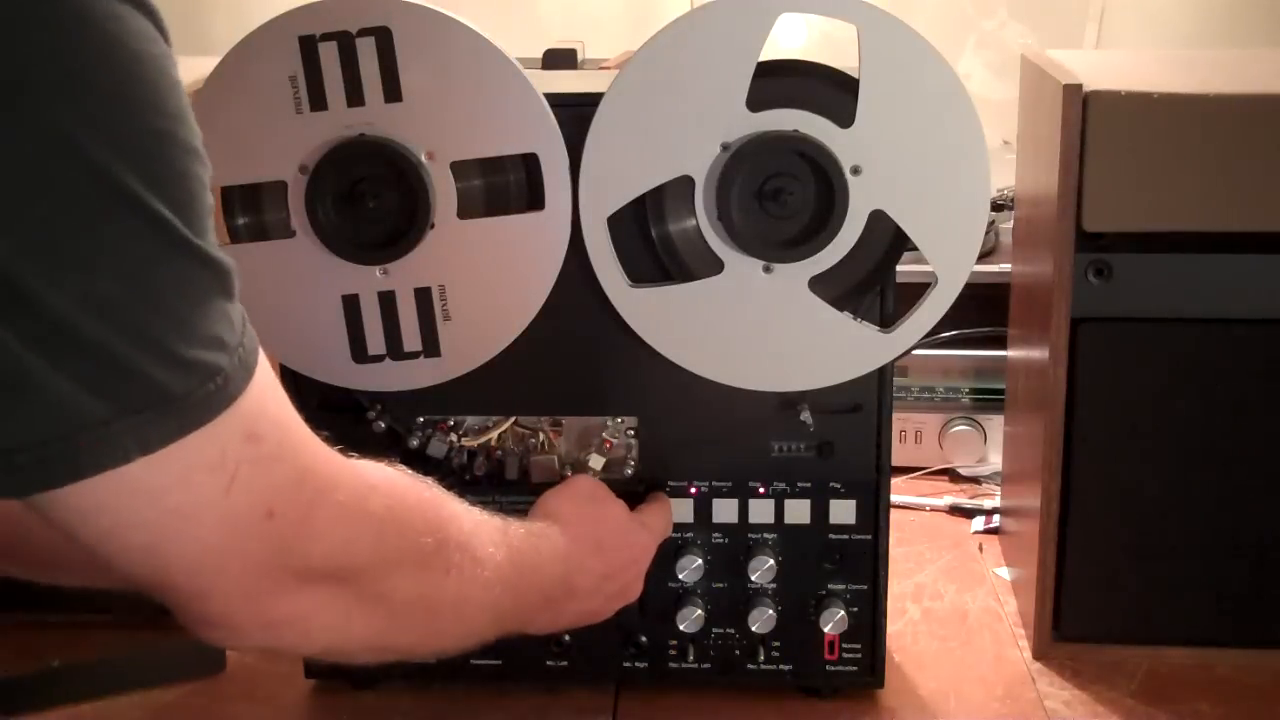